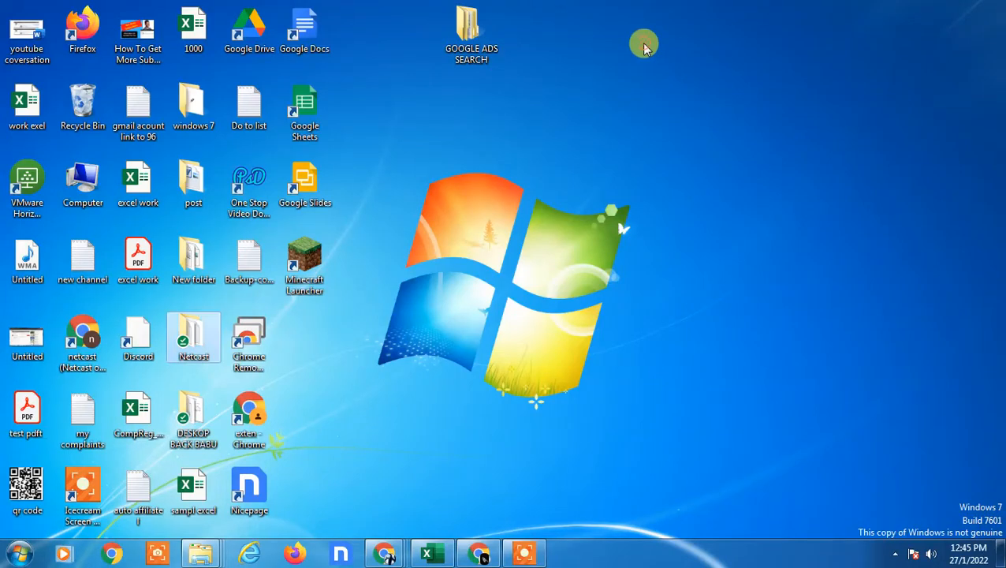
- Bring up the desktop options, scroll the page, and type 'se'
{"action": "right_click", "coordinate": [643, 43]}
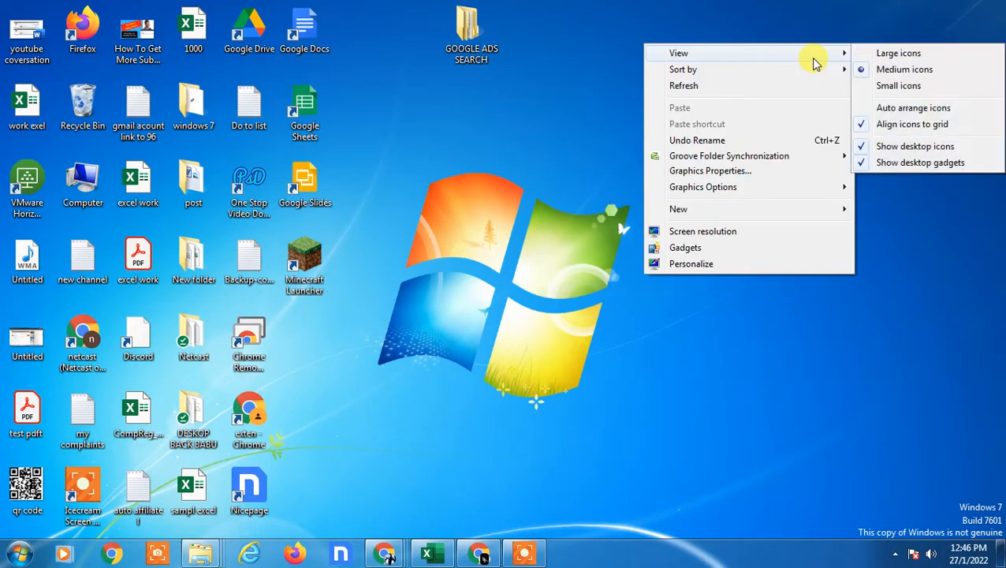
{"action": "mouse_move", "coordinate": [732, 85]}
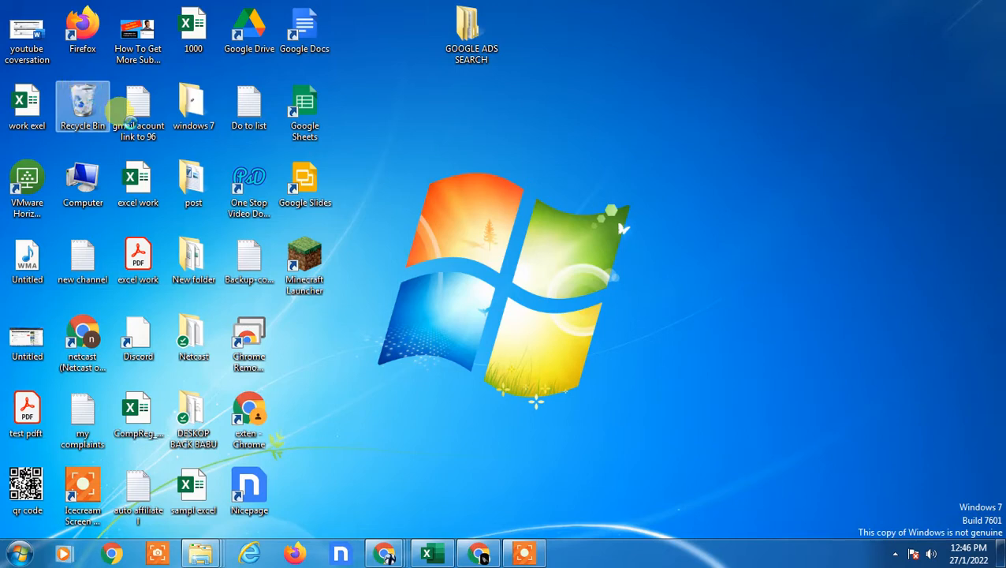
{"action": "mouse_move", "coordinate": [655, 306]}
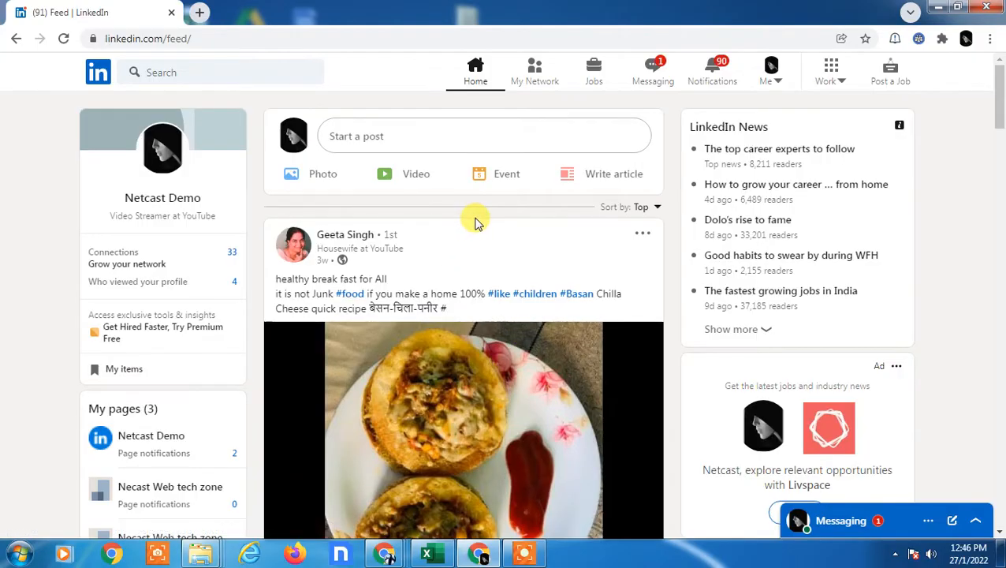
{"action": "scroll", "scroll_direction": "down", "scroll_amount": 3}
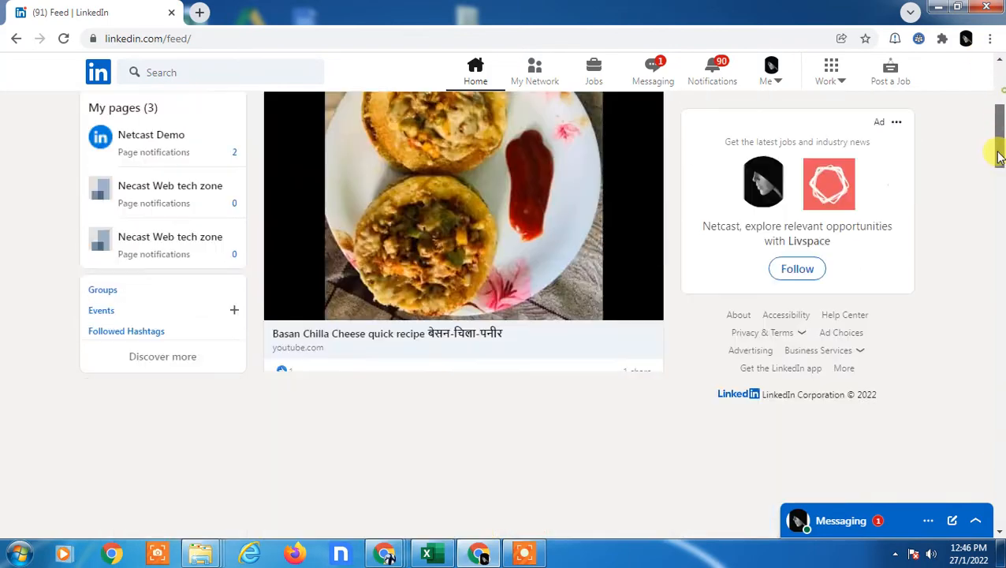
{"action": "scroll", "scroll_direction": "up", "scroll_amount": 3}
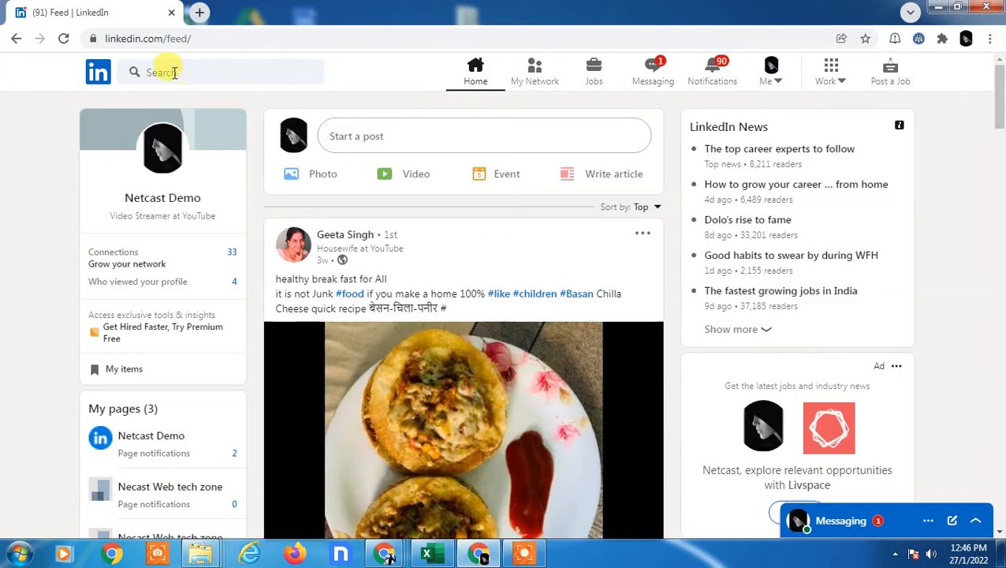
{"action": "type", "text": "s"}
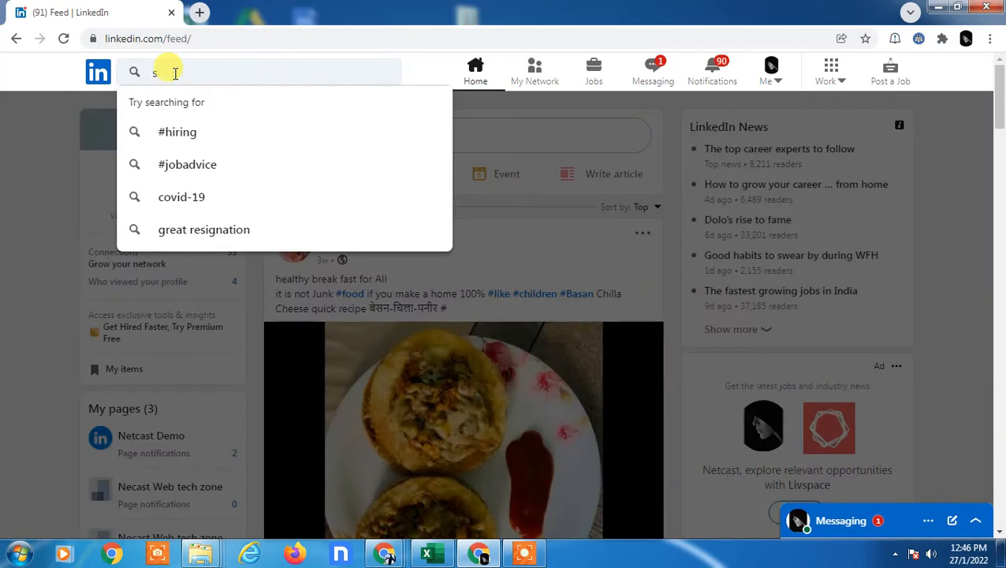
{"action": "type", "text": "e"}
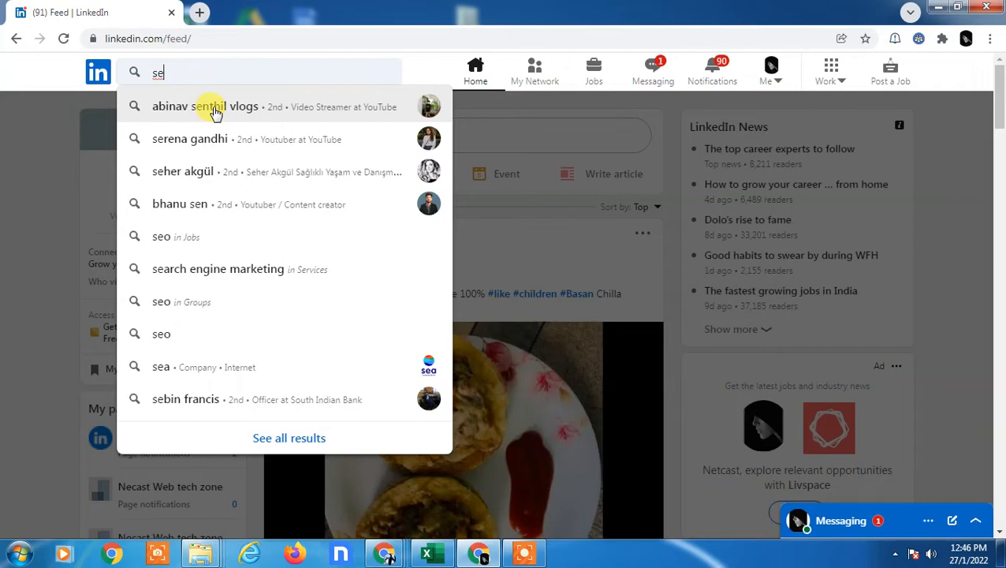
{"action": "mouse_move", "coordinate": [124, 119]}
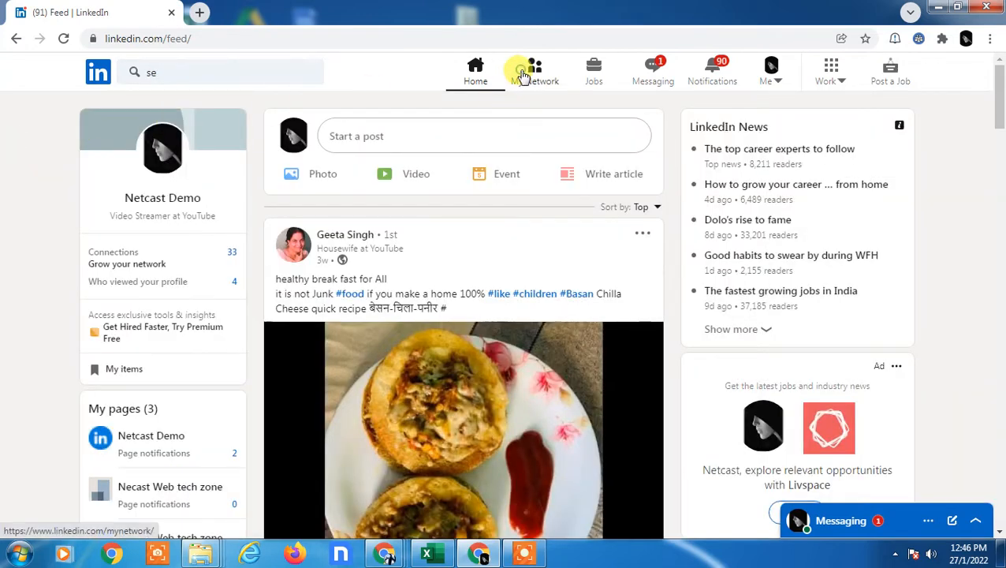
- Go to My Network and open the Connections list of 33 connections
{"action": "left_click", "coordinate": [534, 69]}
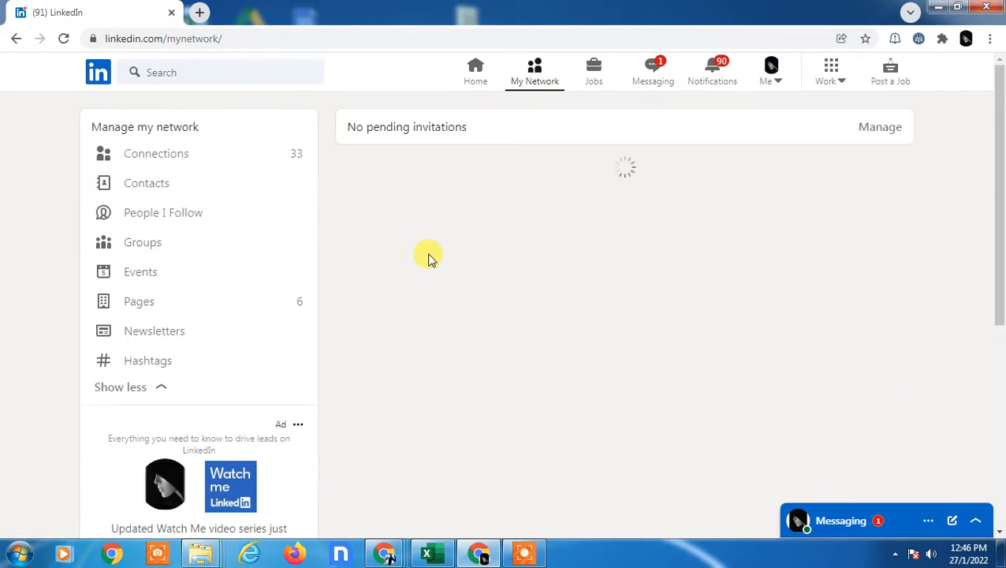
{"action": "mouse_move", "coordinate": [249, 158]}
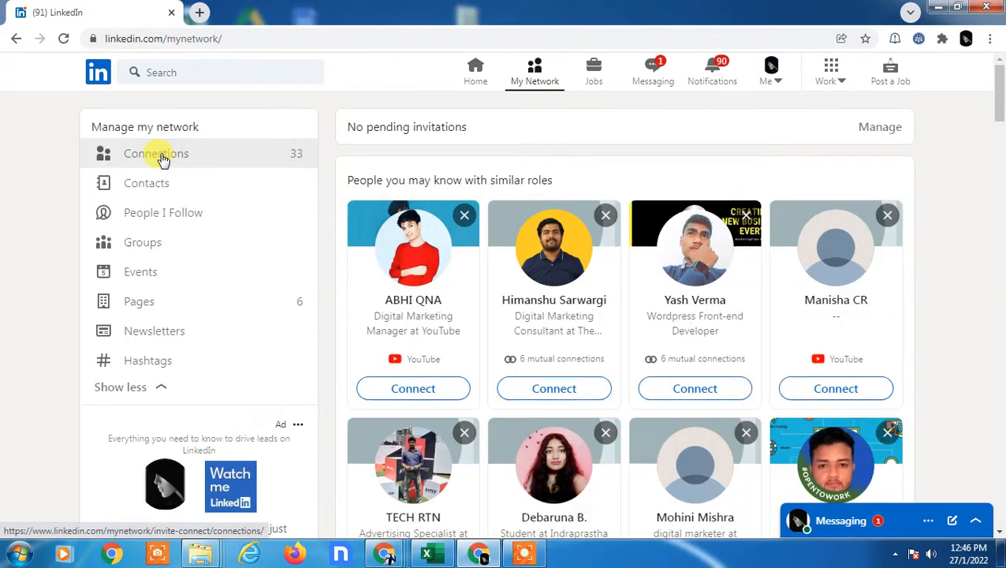
{"action": "left_click", "coordinate": [155, 153]}
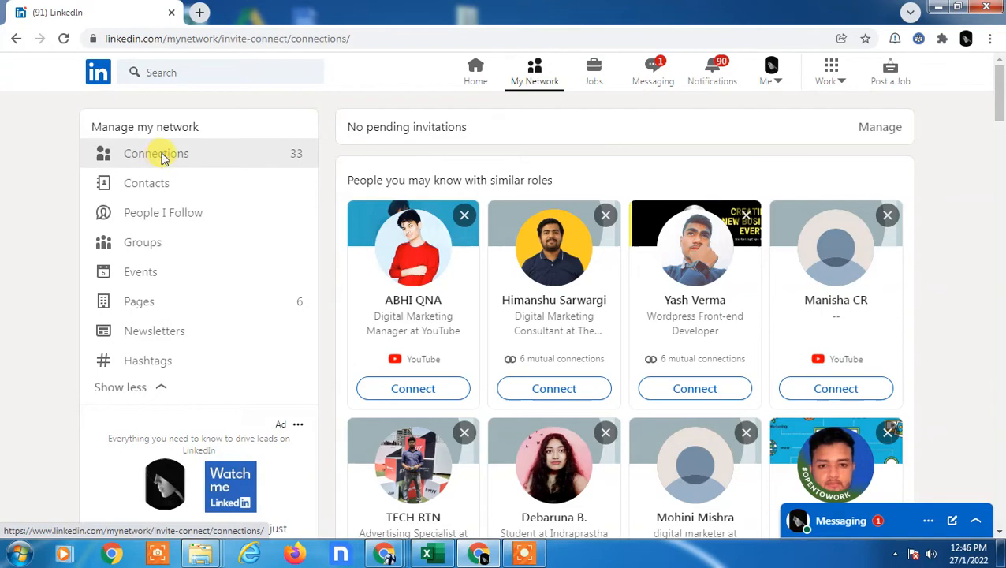
{"action": "left_click", "coordinate": [156, 153]}
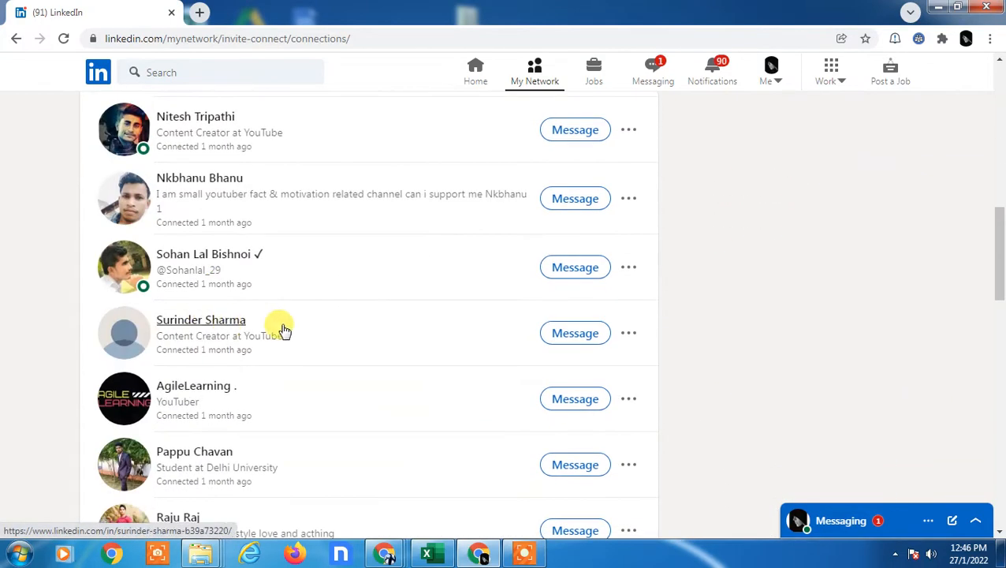
{"action": "scroll", "scroll_direction": "up", "scroll_amount": 3}
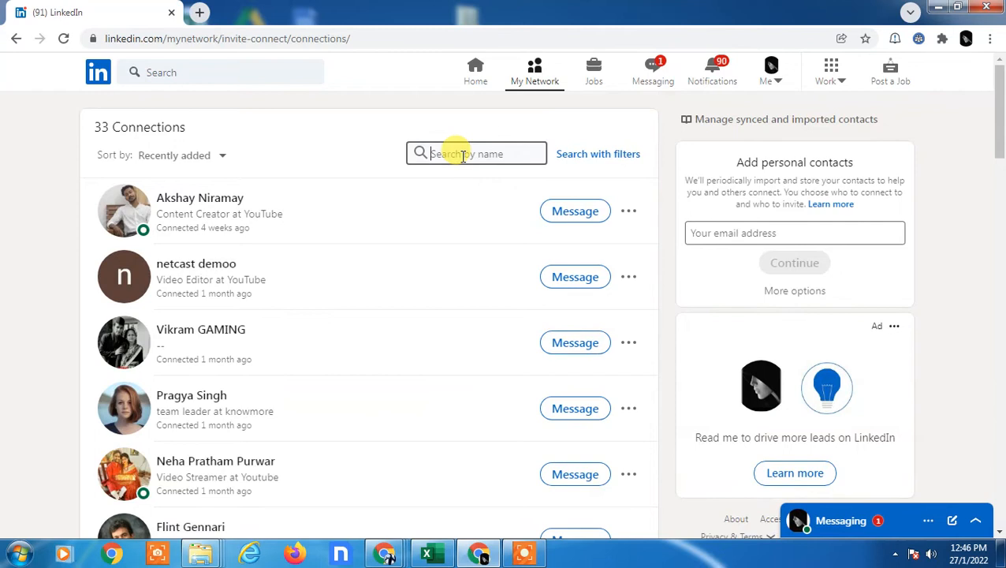
- Search connections by name for 'netcast', leaving only netcast demoo
{"action": "type", "text": "net"}
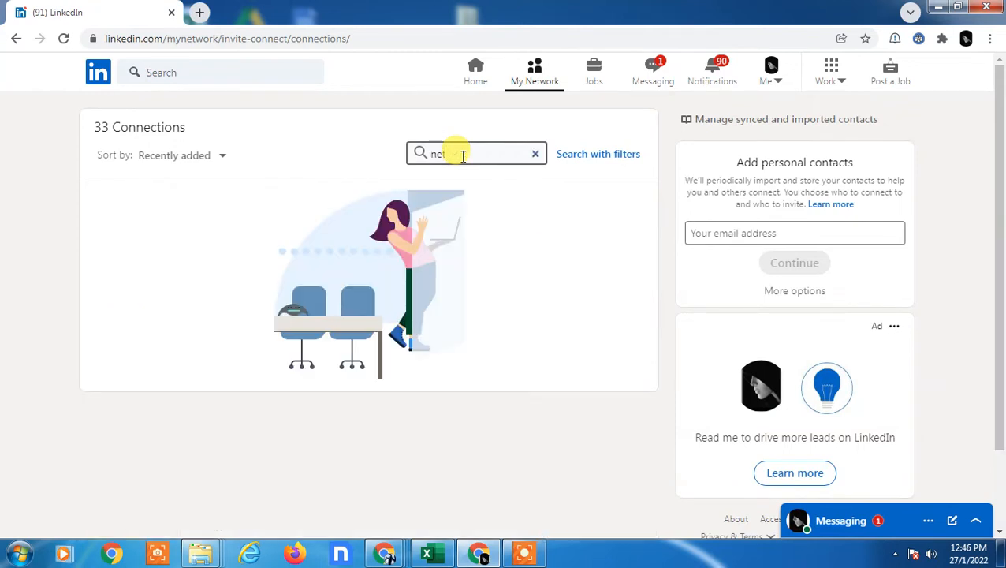
{"action": "type", "text": "cast"}
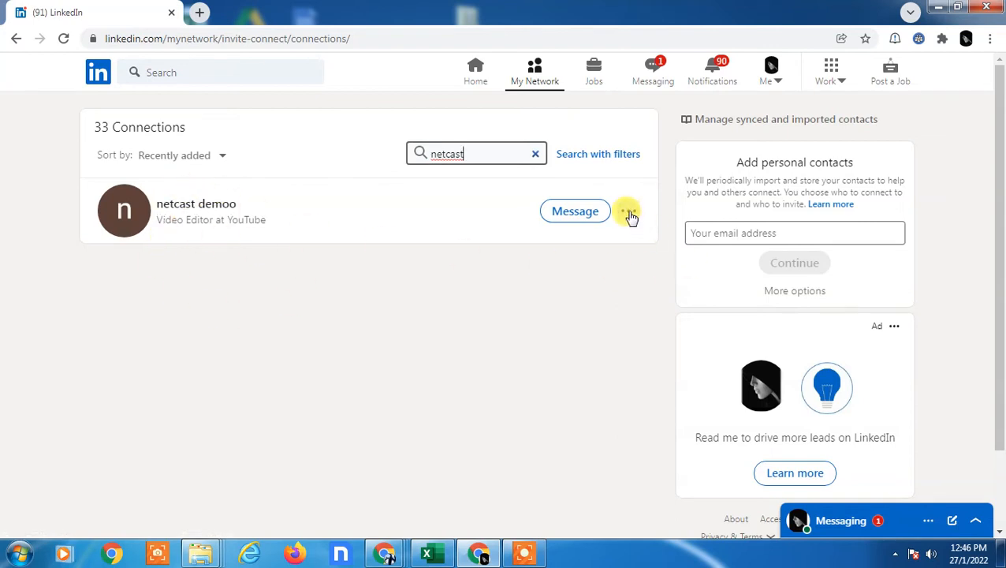
{"action": "left_click", "coordinate": [628, 211]}
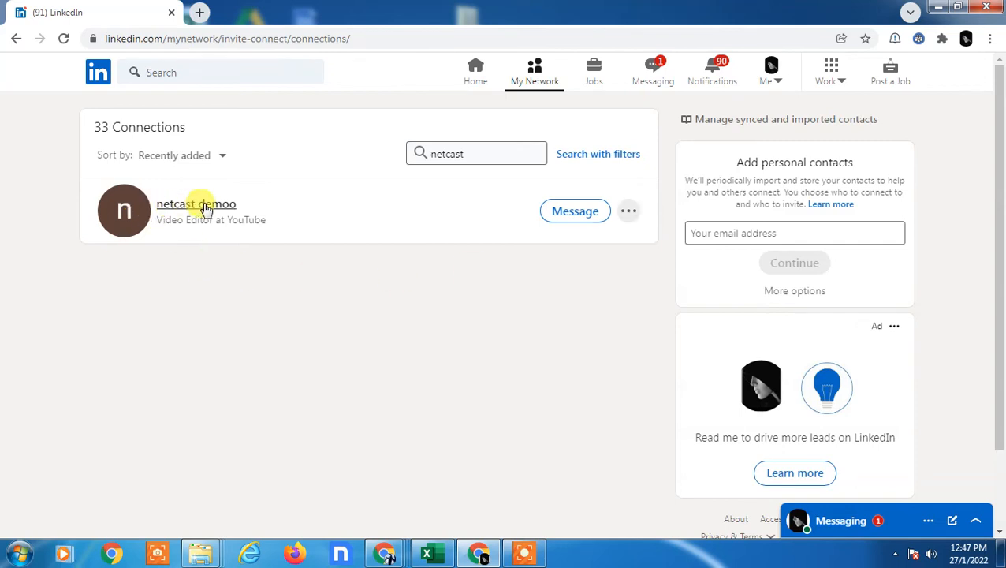
{"action": "mouse_move", "coordinate": [196, 209]}
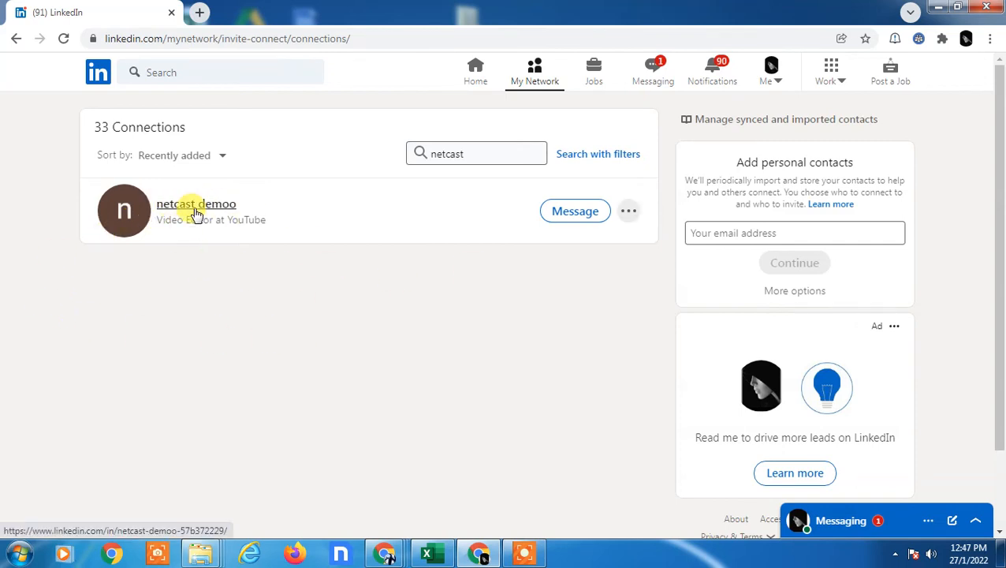
- Show Remove Connection on netcast demoo's profile, then return Home and minimise the browser
{"action": "left_click", "coordinate": [195, 204]}
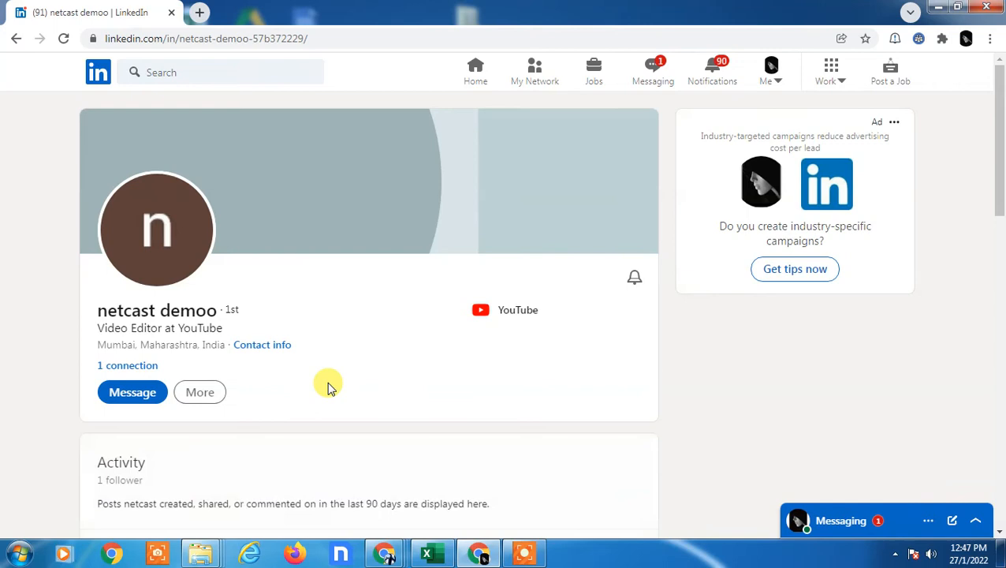
{"action": "scroll", "scroll_direction": "down", "scroll_amount": 3}
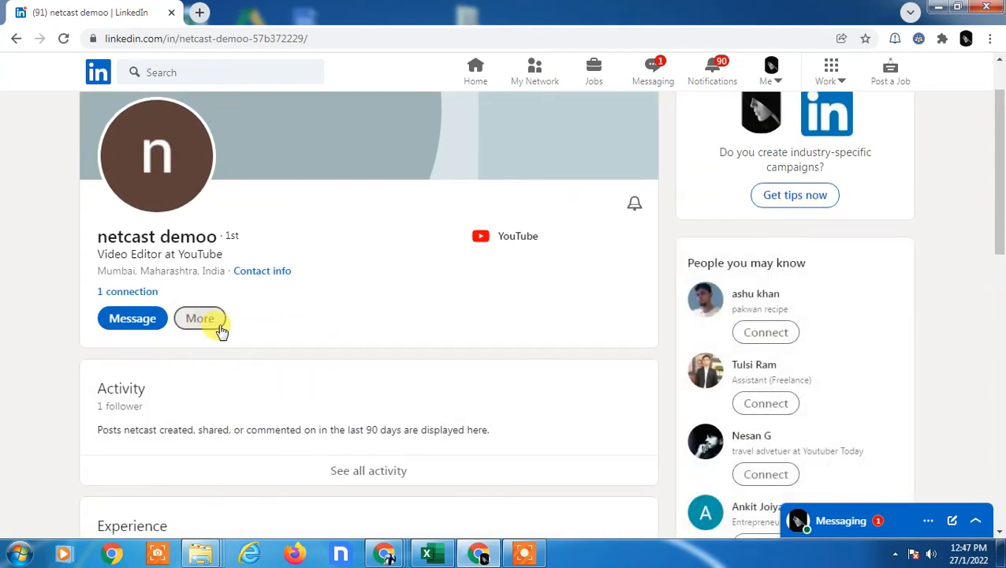
{"action": "left_click", "coordinate": [200, 318]}
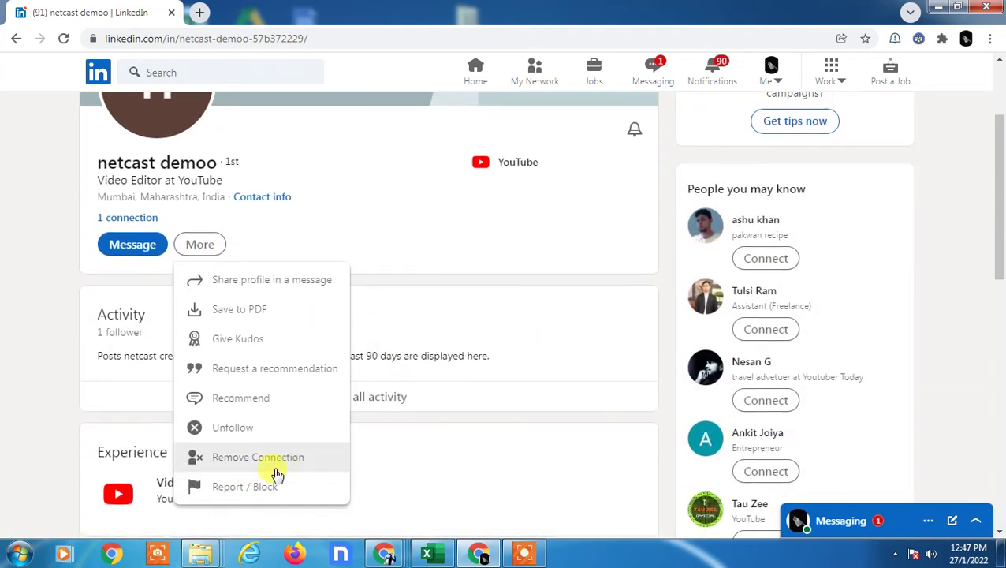
{"action": "mouse_move", "coordinate": [239, 464]}
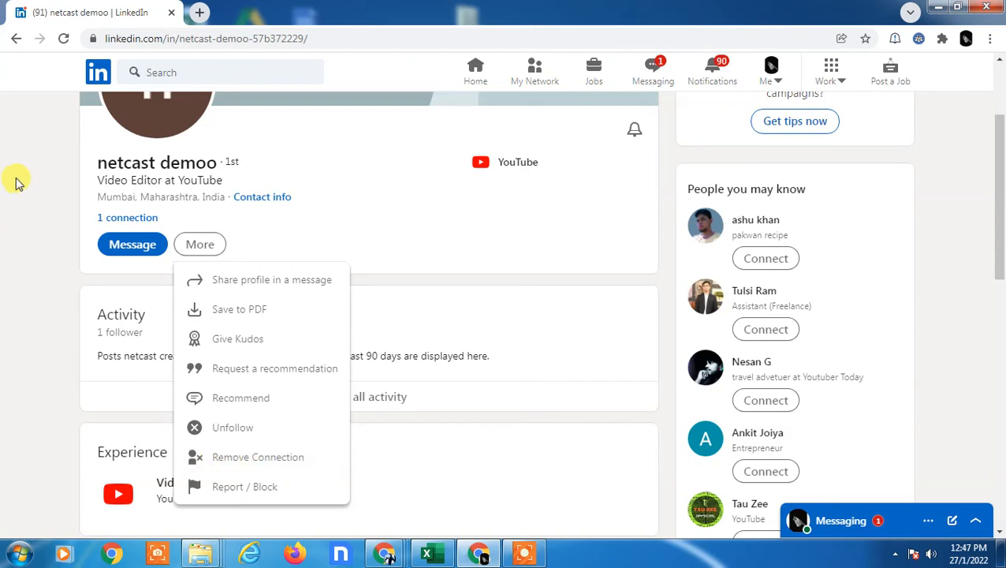
{"action": "left_click", "coordinate": [476, 71]}
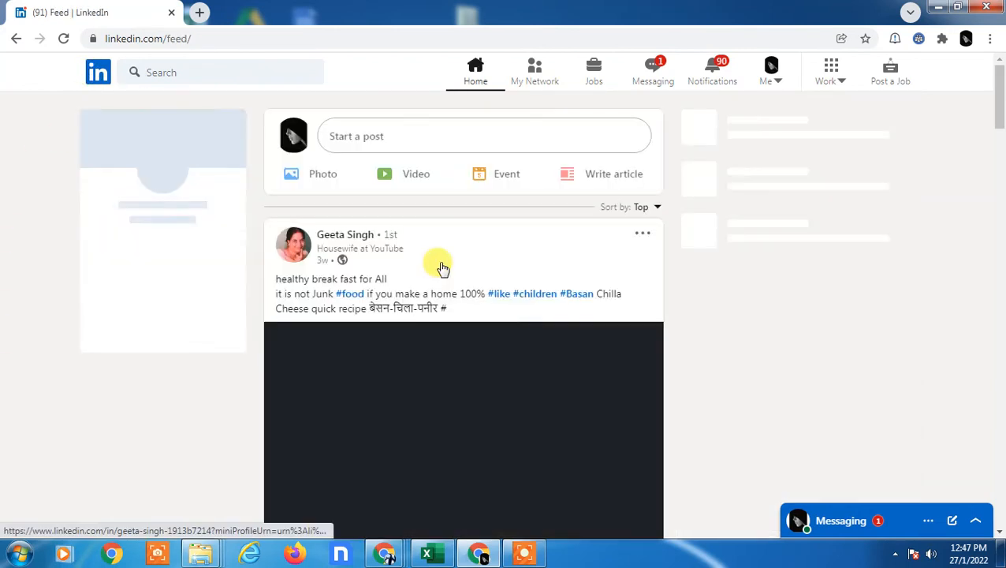
{"action": "left_click", "coordinate": [938, 7]}
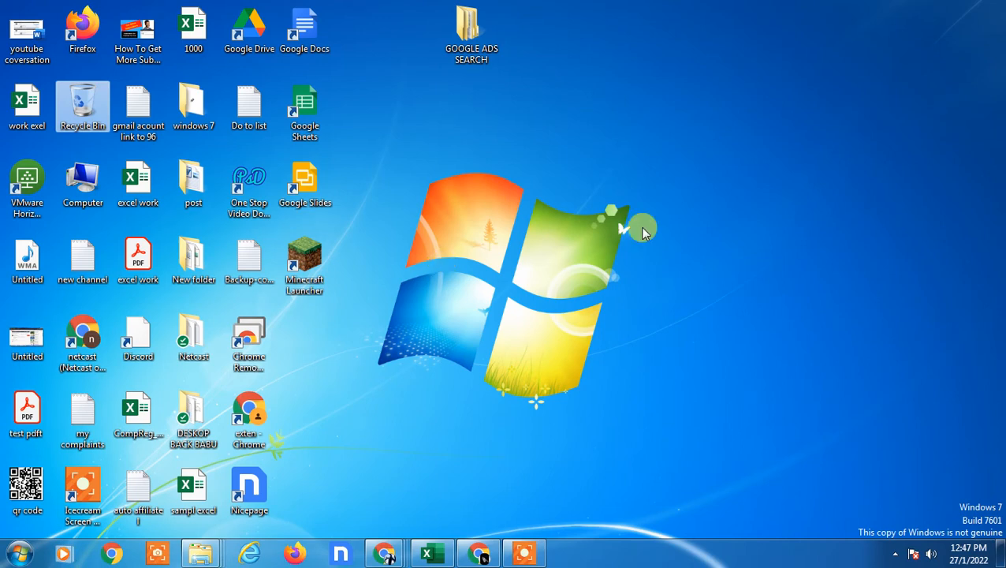